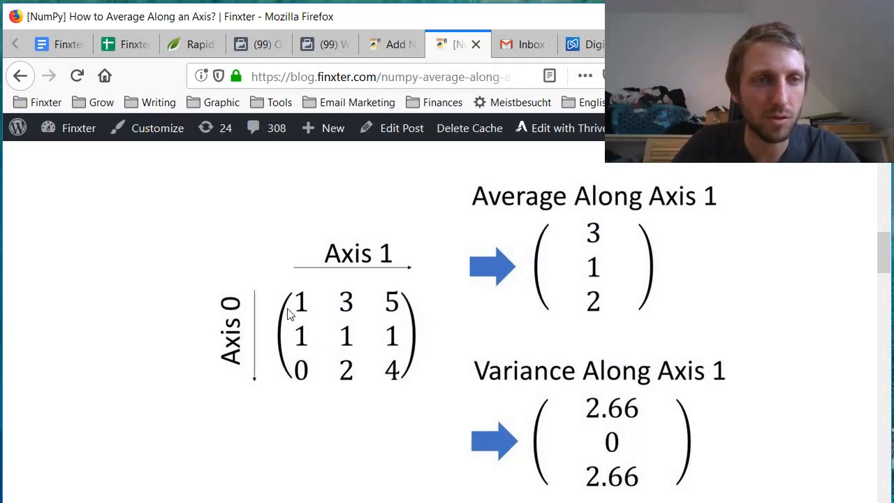
{"action": "mouse_move", "coordinate": [285, 400]}
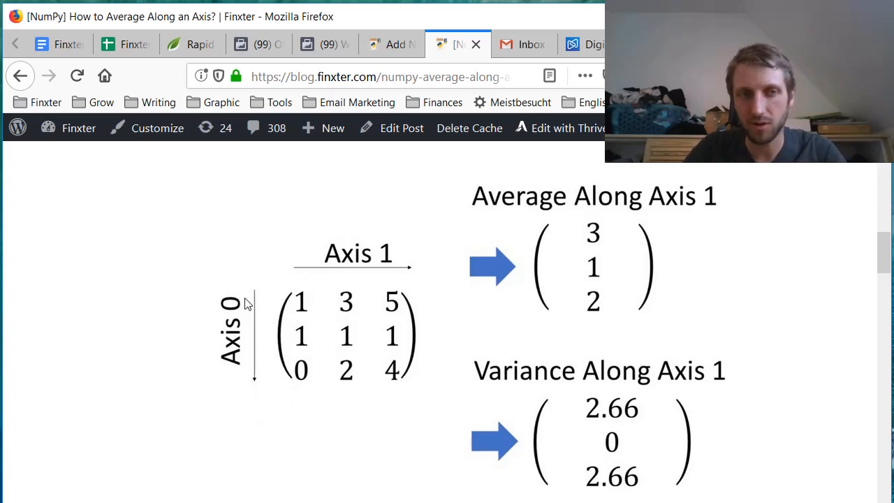
{"action": "mouse_move", "coordinate": [279, 274]}
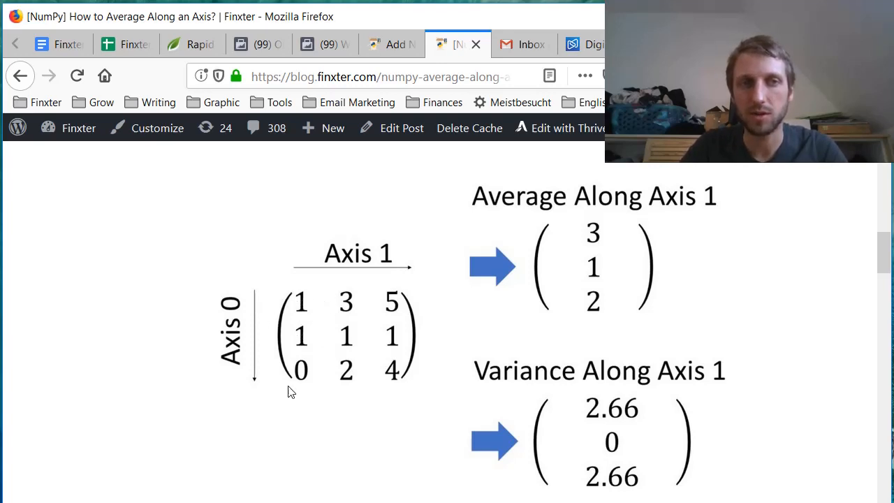
{"action": "mouse_move", "coordinate": [356, 378]}
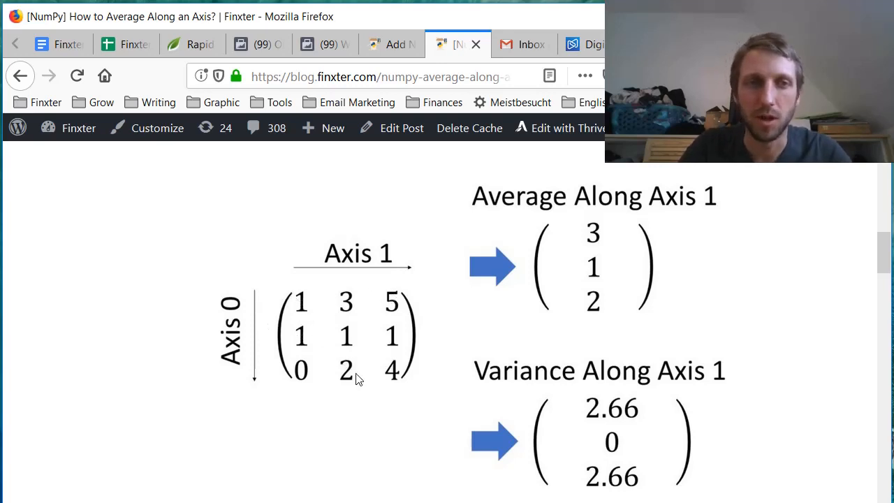
{"action": "mouse_move", "coordinate": [384, 363]}
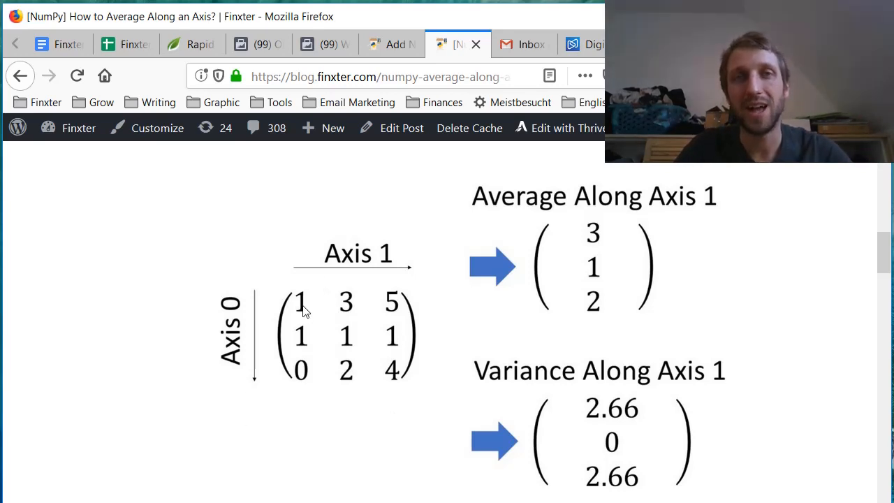
{"action": "mouse_move", "coordinate": [300, 321]}
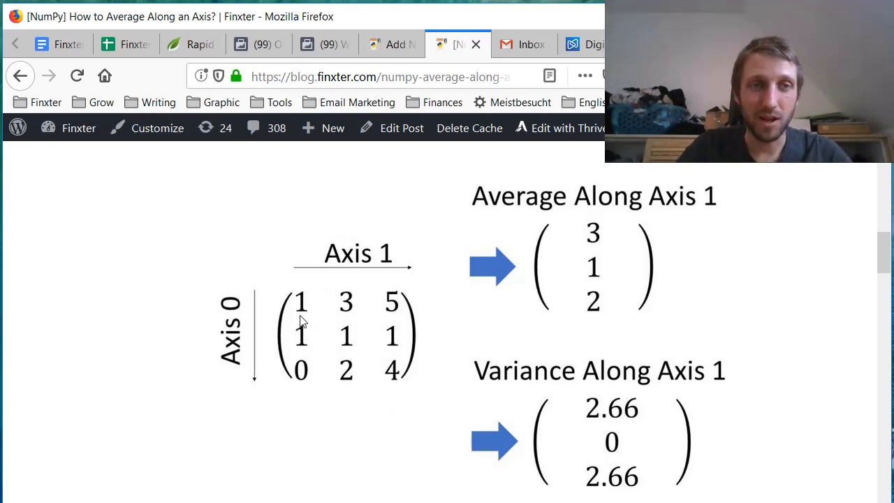
{"action": "mouse_move", "coordinate": [310, 329]}
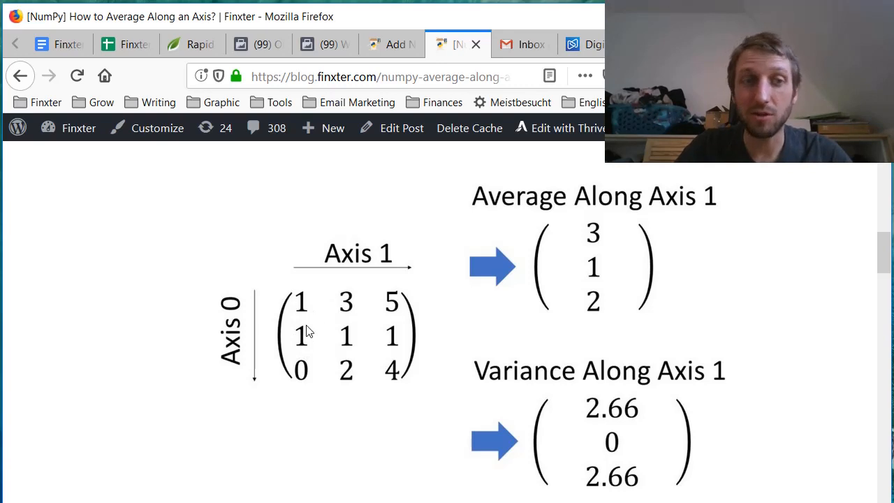
{"action": "mouse_move", "coordinate": [335, 310]}
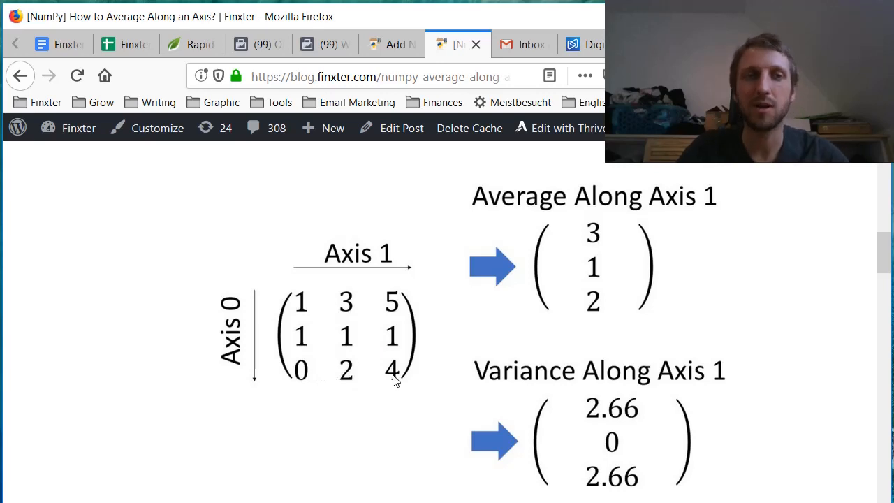
{"action": "mouse_move", "coordinate": [390, 348]}
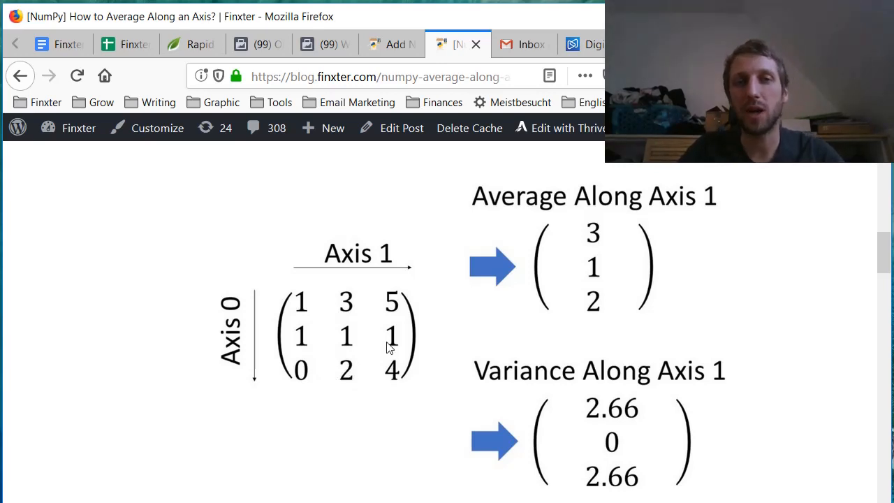
{"action": "mouse_move", "coordinate": [408, 361]}
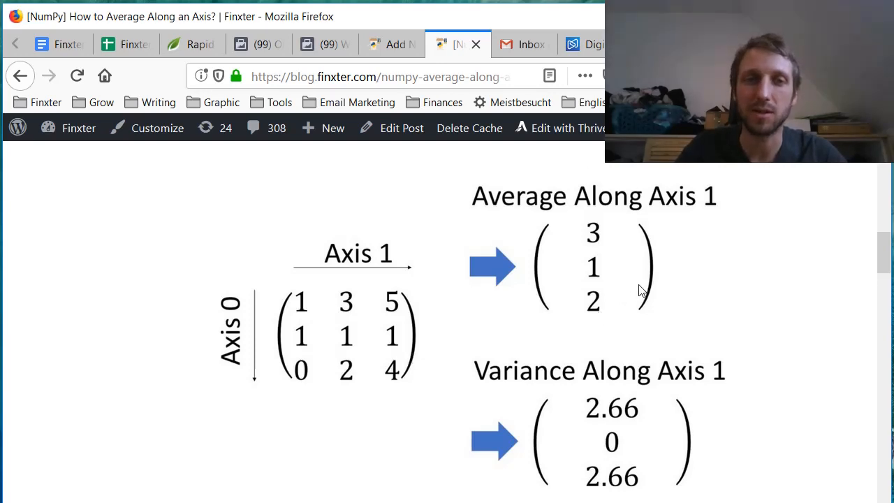
{"action": "mouse_move", "coordinate": [432, 447]}
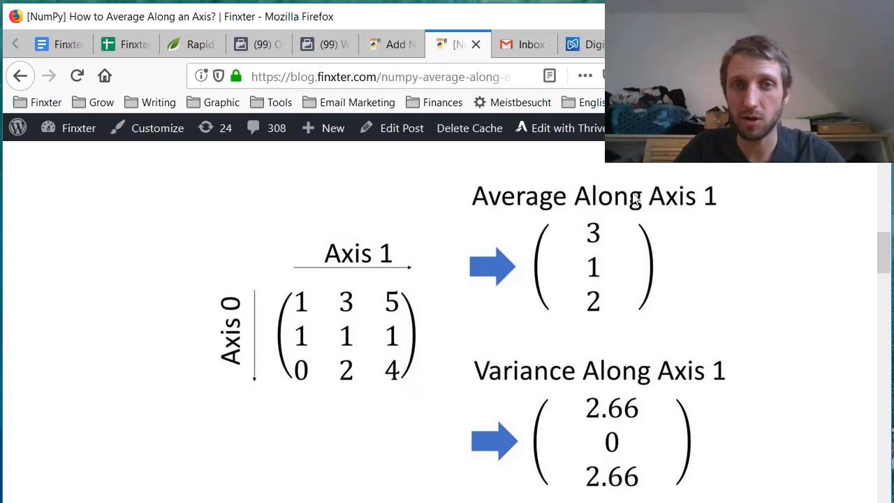
{"action": "mouse_move", "coordinate": [336, 291]}
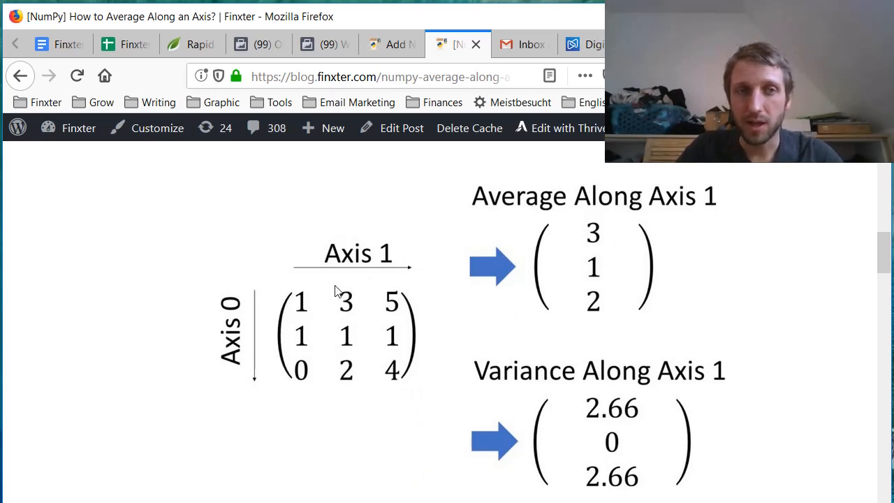
{"action": "mouse_move", "coordinate": [318, 299]}
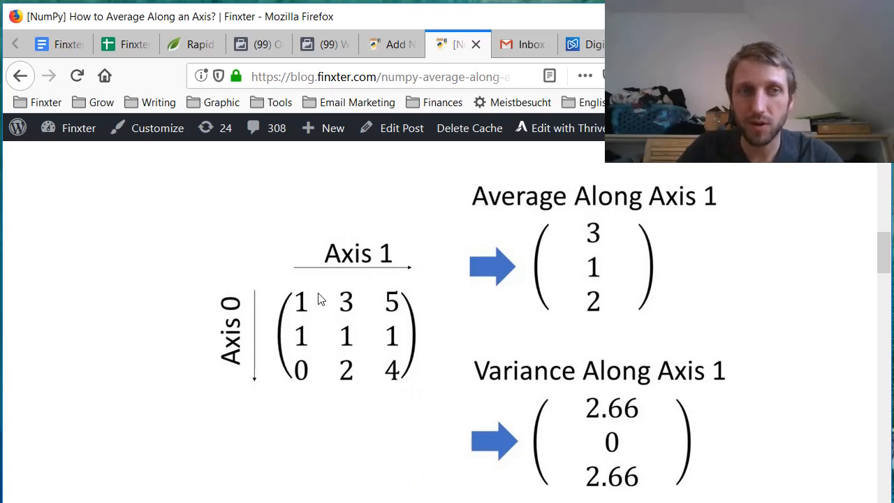
{"action": "mouse_move", "coordinate": [335, 287]}
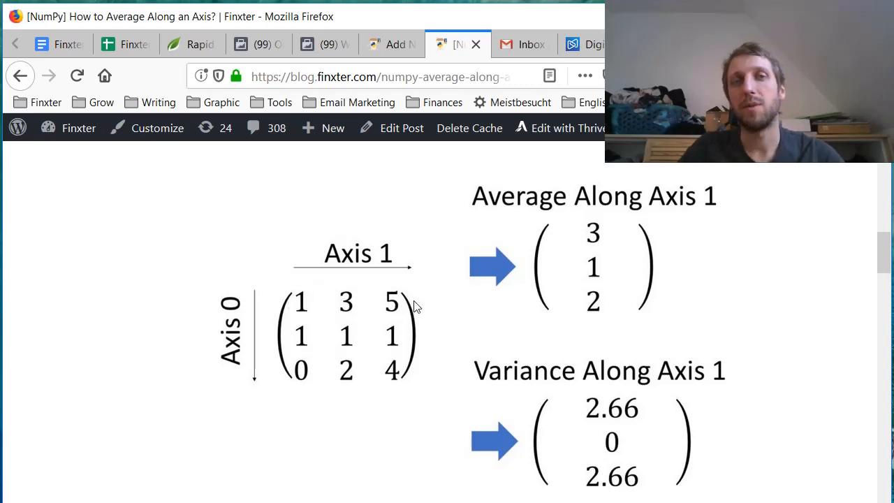
{"action": "mouse_move", "coordinate": [412, 310]}
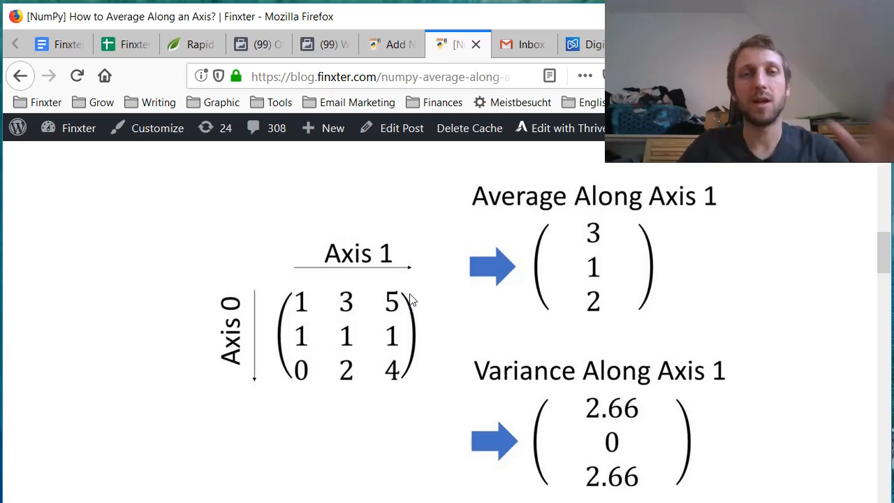
{"action": "mouse_move", "coordinate": [419, 310]}
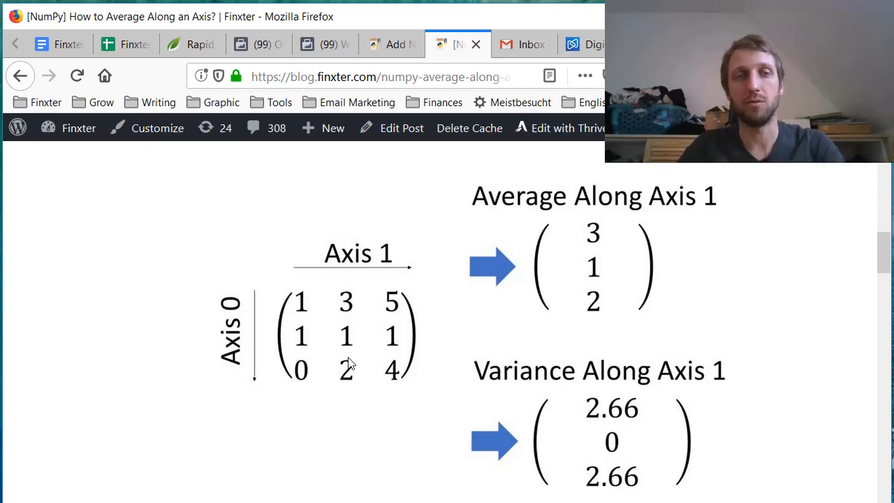
{"action": "mouse_move", "coordinate": [368, 305]}
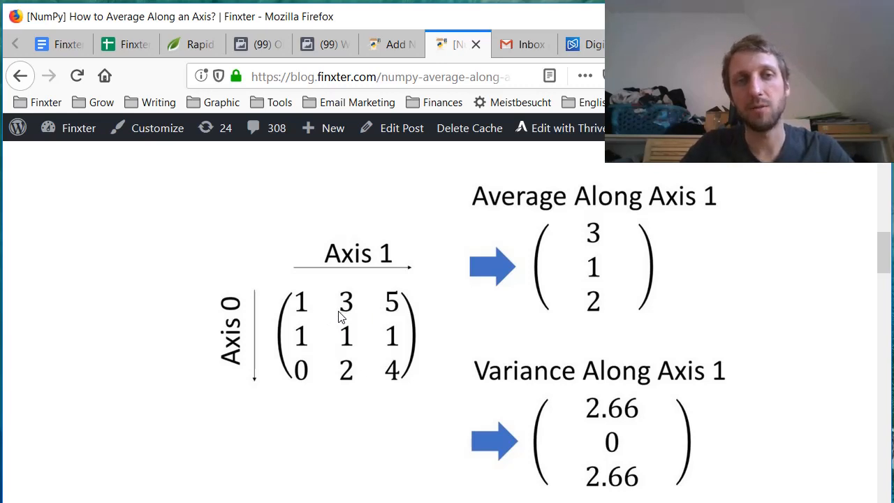
{"action": "mouse_move", "coordinate": [349, 316]}
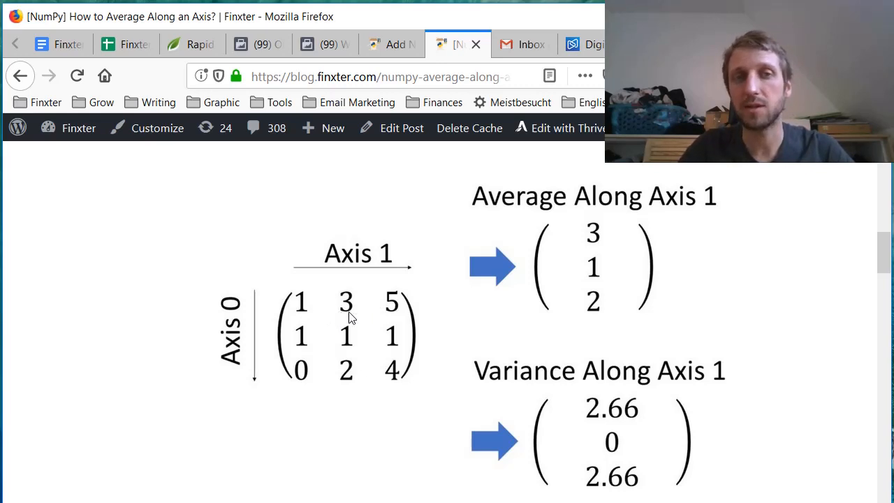
{"action": "mouse_move", "coordinate": [585, 235]}
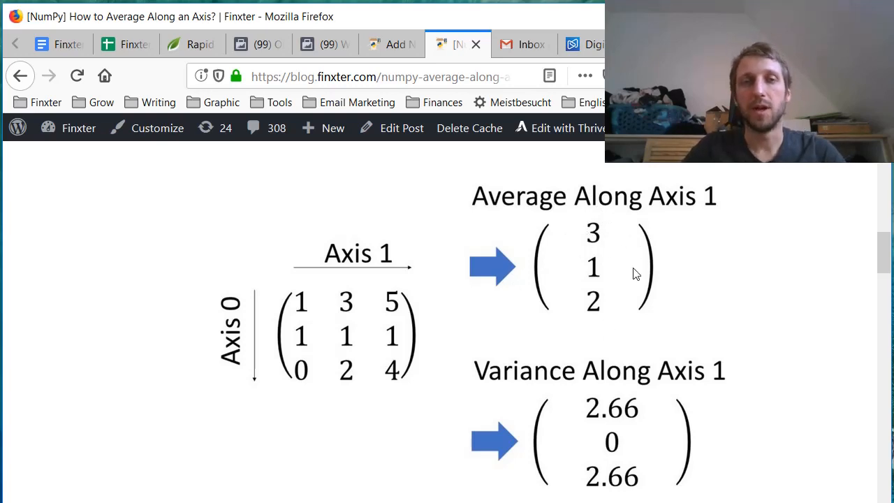
{"action": "mouse_move", "coordinate": [510, 277]}
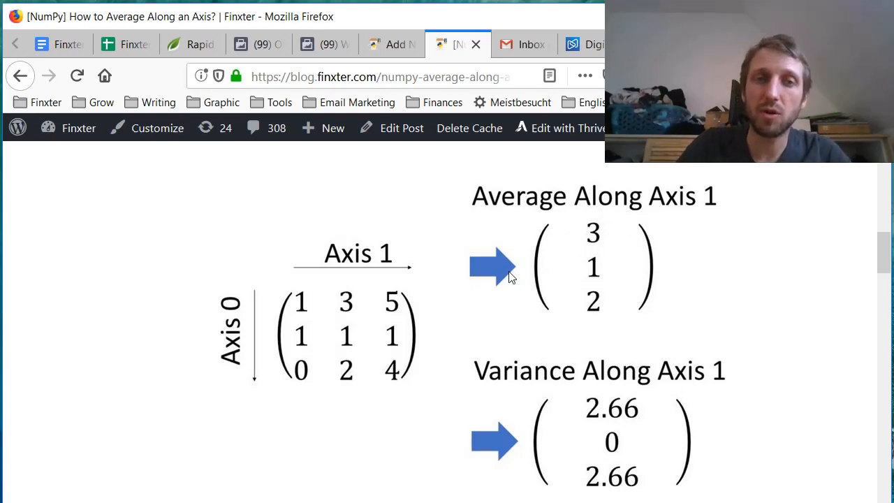
{"action": "mouse_move", "coordinate": [489, 324]}
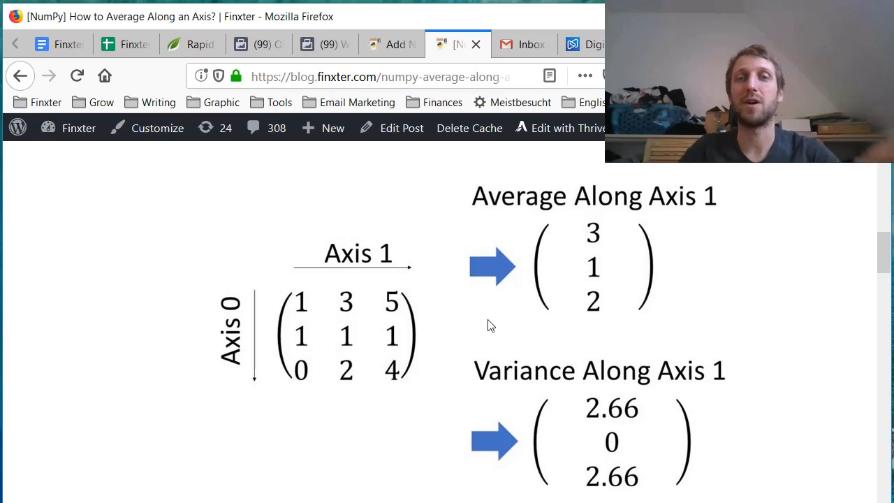
{"action": "mouse_move", "coordinate": [514, 327]}
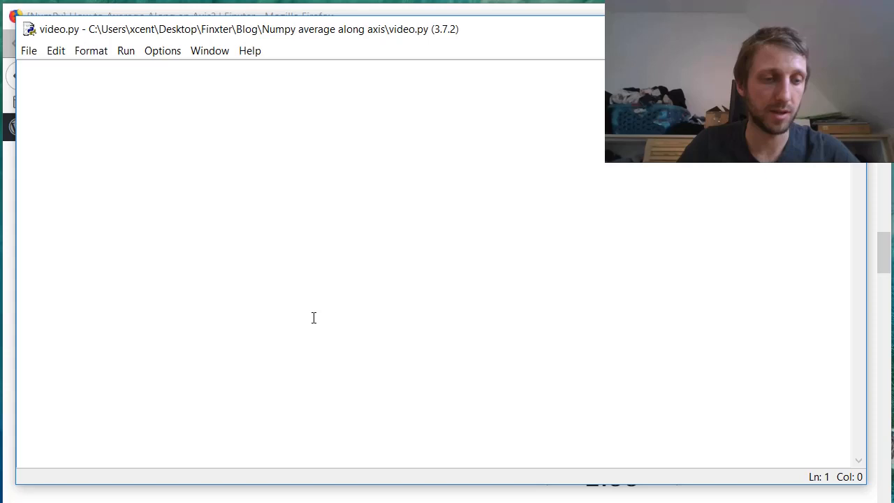
- Write import numpy, x = np.array([[1,3,5],[1,1,1],[0,2,4]]) and print(np.average(x)), then run it
{"action": "type", "text": "import numpy as np"}
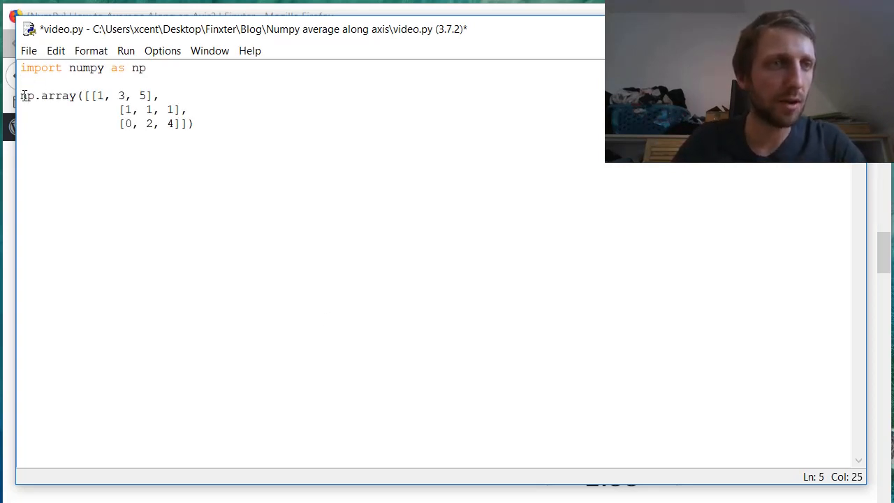
{"action": "type", "text": "x ="}
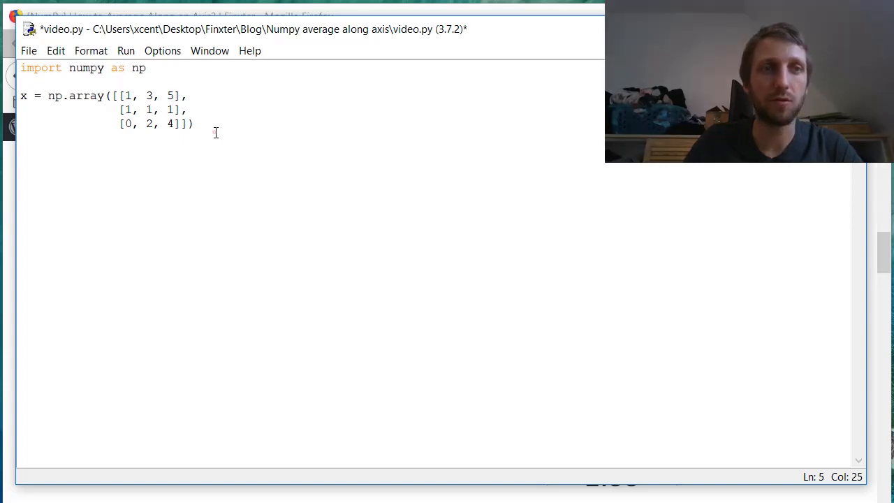
{"action": "type", "text": "pr"}
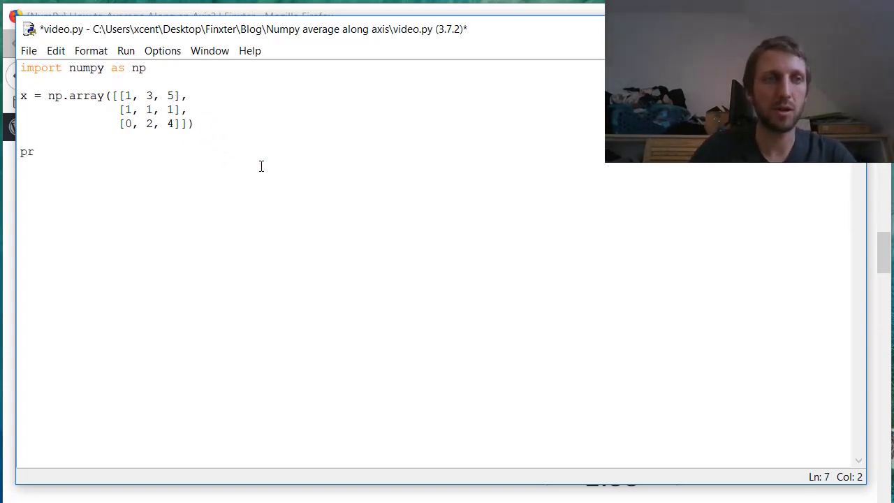
{"action": "type", "text": "int("}
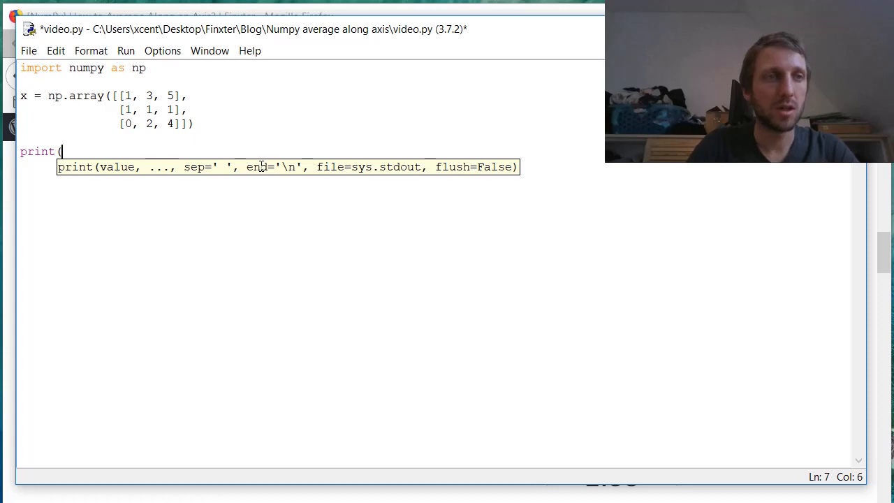
{"action": "type", "text": "np"}
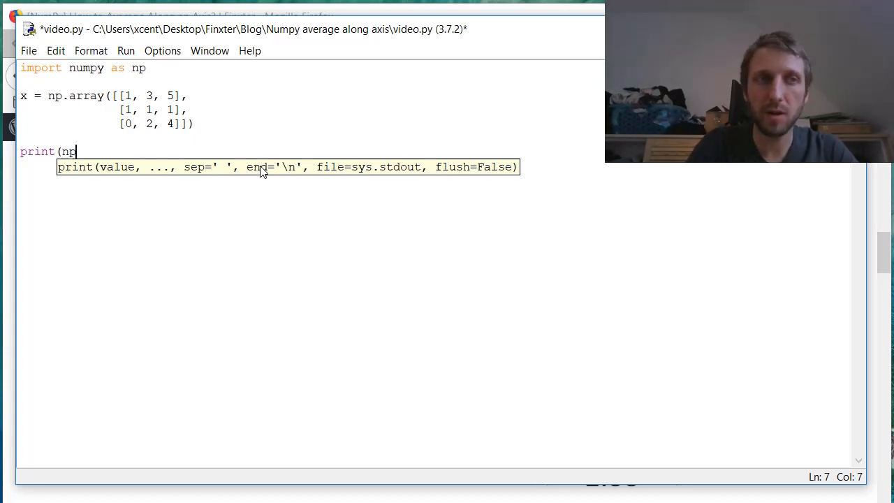
{"action": "type", "text": ".averag"}
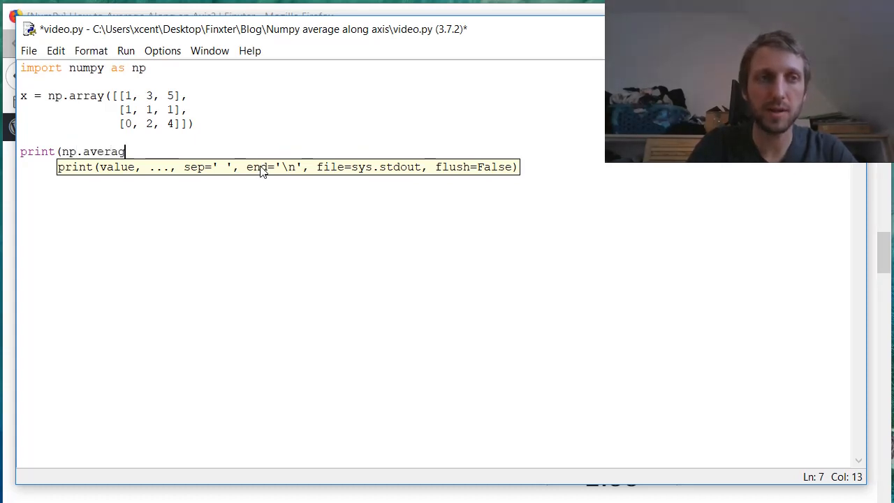
{"action": "type", "text": "e("}
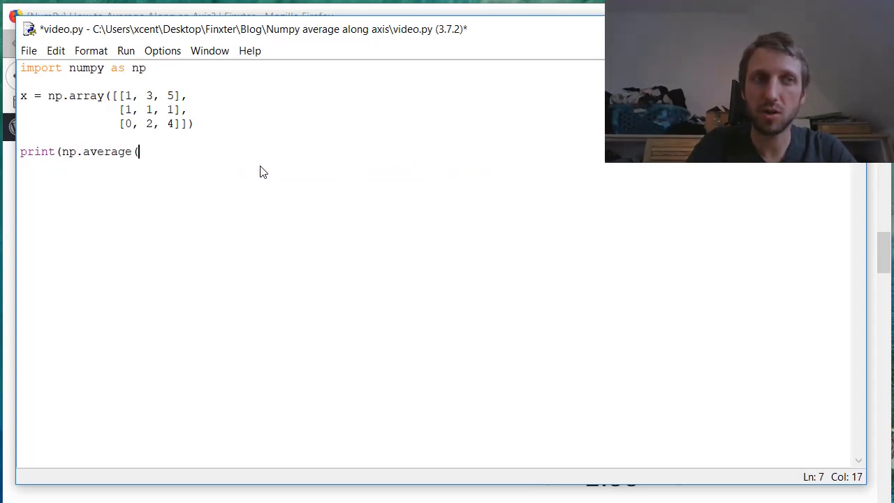
{"action": "type", "text": "x))"}
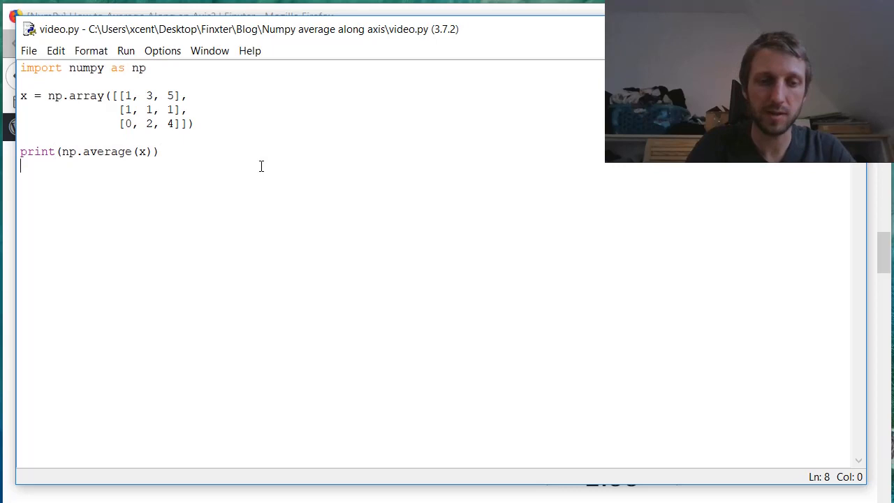
{"action": "key", "text": "F5"}
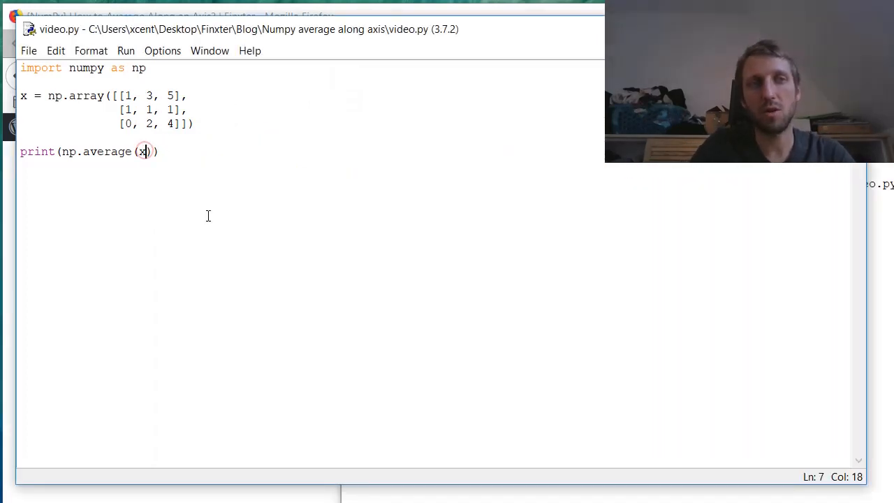
- Add axis=1 to np.average and run, printing the row averages [3. 1. 2.]
{"action": "type", "text": ", axis"}
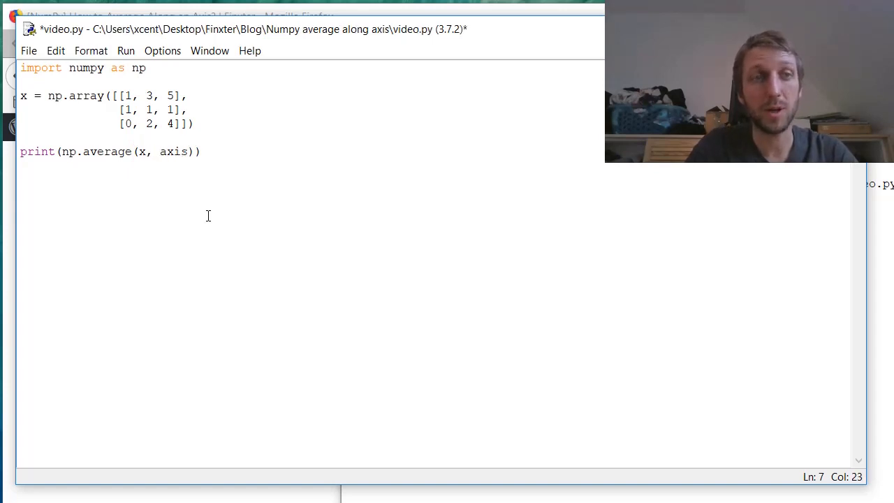
{"action": "type", "text": "="}
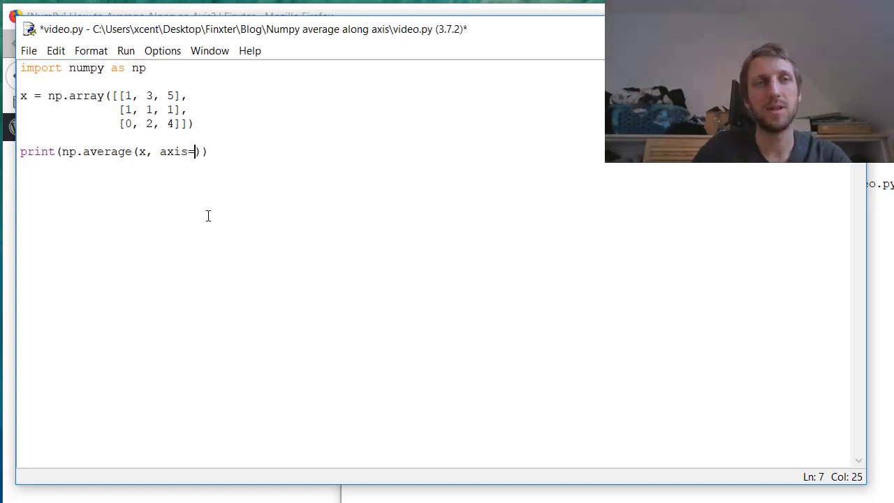
{"action": "double_click", "coordinate": [173, 151]}
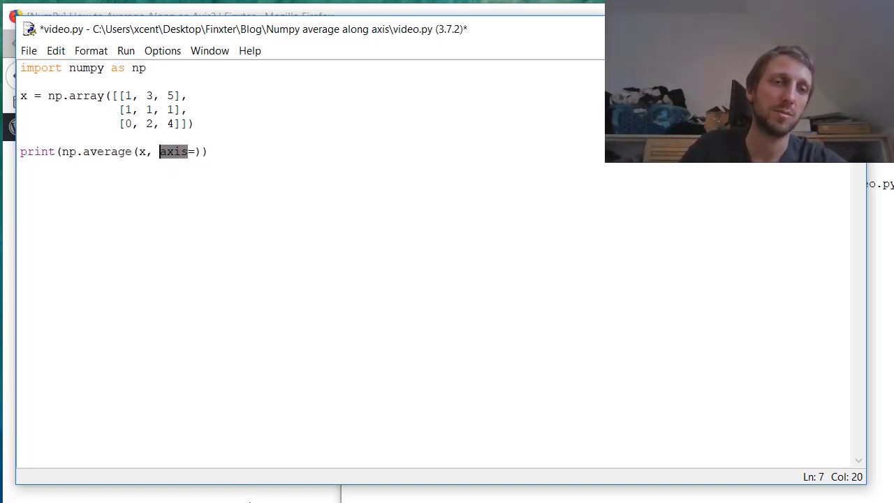
{"action": "left_click", "coordinate": [194, 151]}
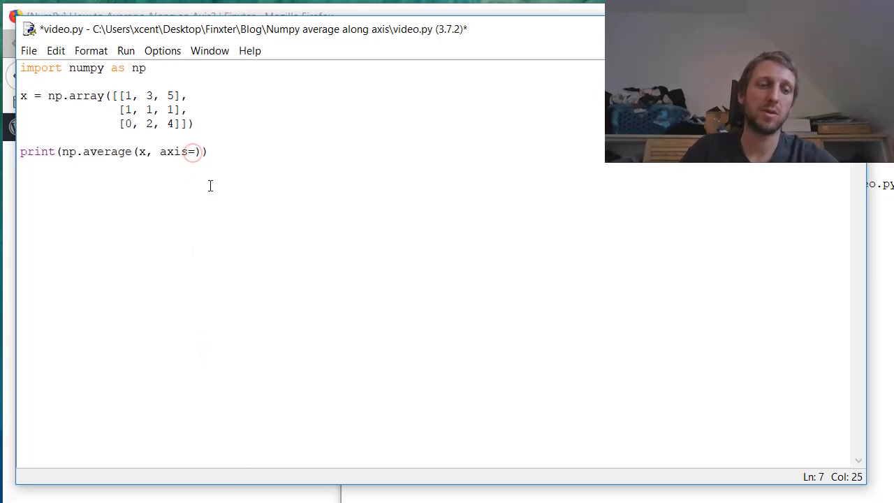
{"action": "type", "text": "1"}
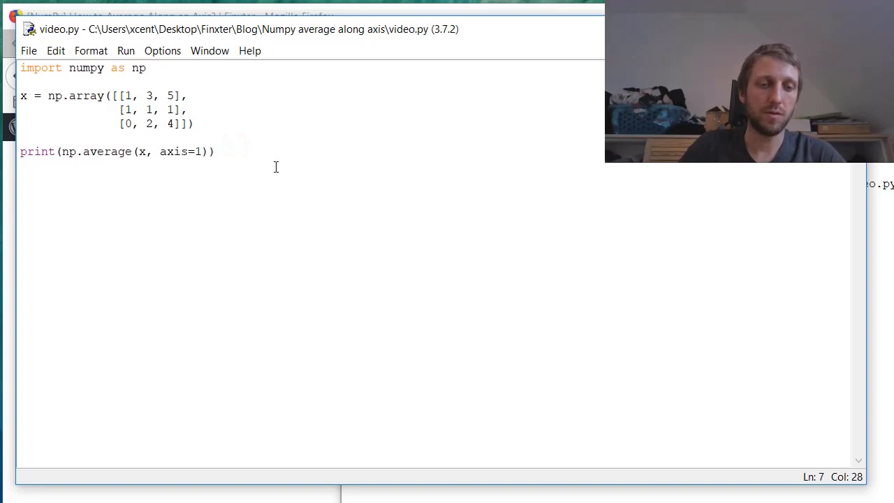
{"action": "key", "text": "F5"}
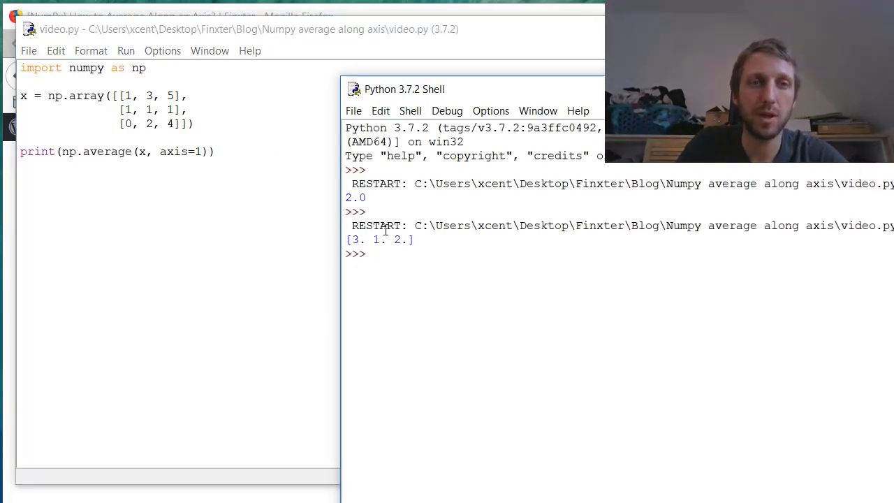
- Compare the shell output with the blog's Average Along Axis 1 figure
{"action": "double_click", "coordinate": [400, 240]}
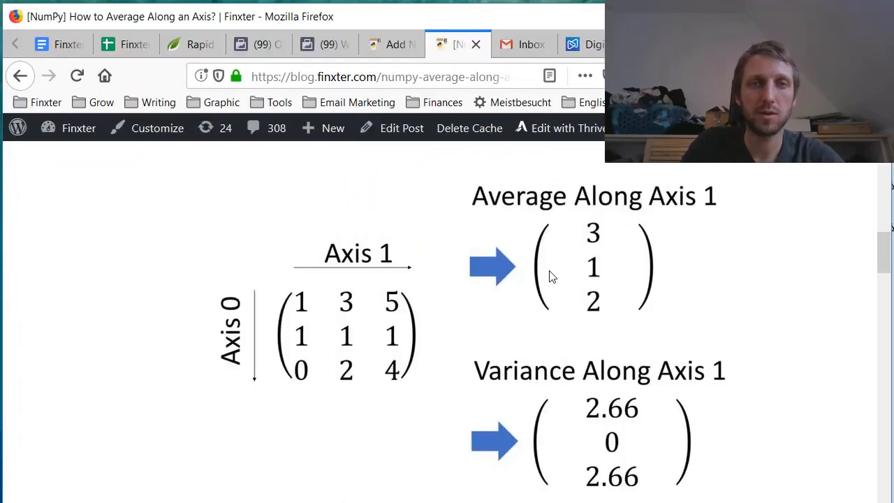
{"action": "left_click", "coordinate": [604, 300]}
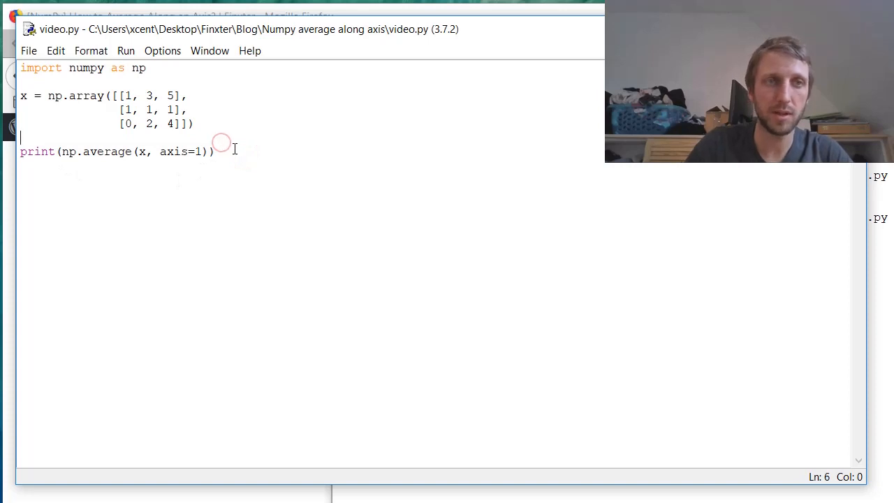
- Add print lines for np.var(x, axis=1) and np.std(x, axis=1) and run to show row variances and standard deviations
{"action": "type", "text": "print(np.average(x, axis=1))"}
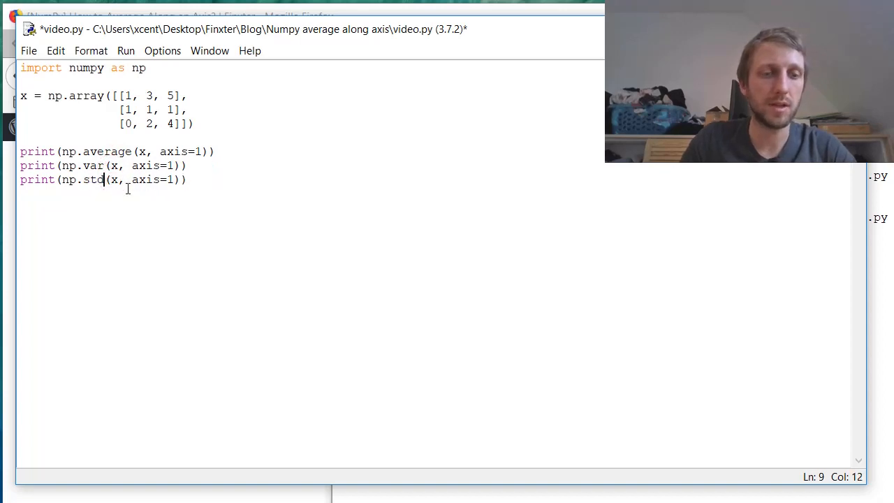
{"action": "key", "text": "F5"}
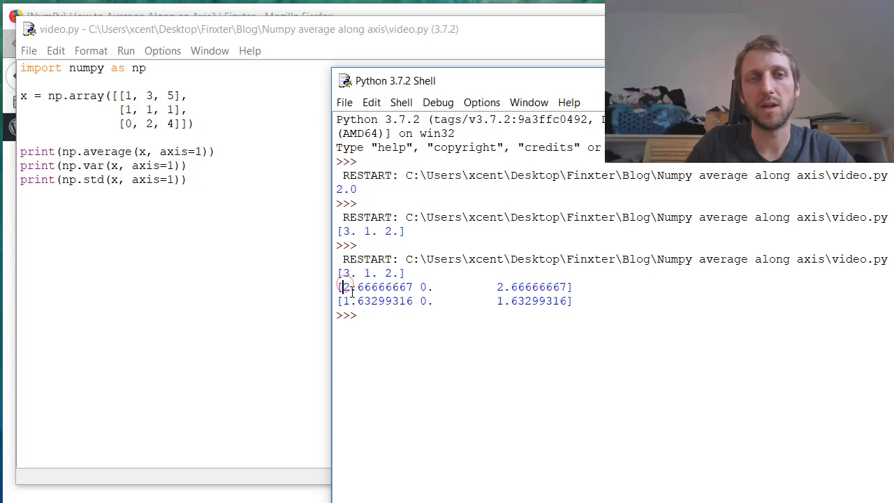
{"action": "double_click", "coordinate": [382, 302]}
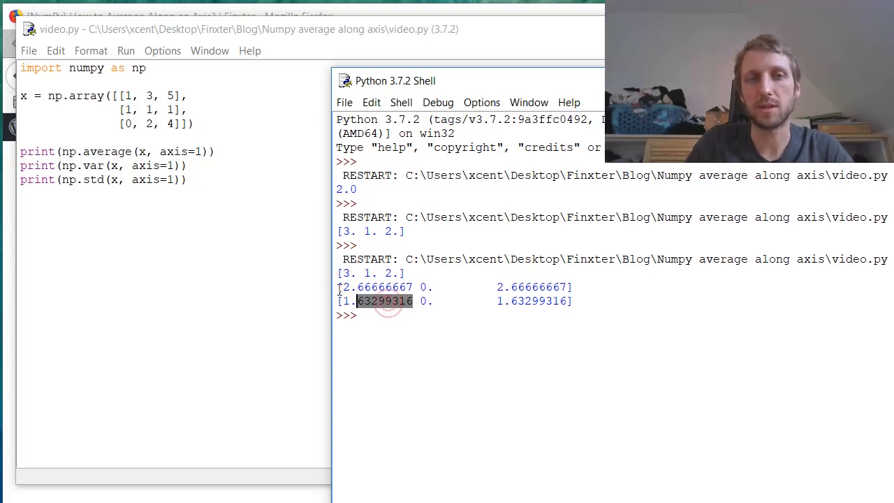